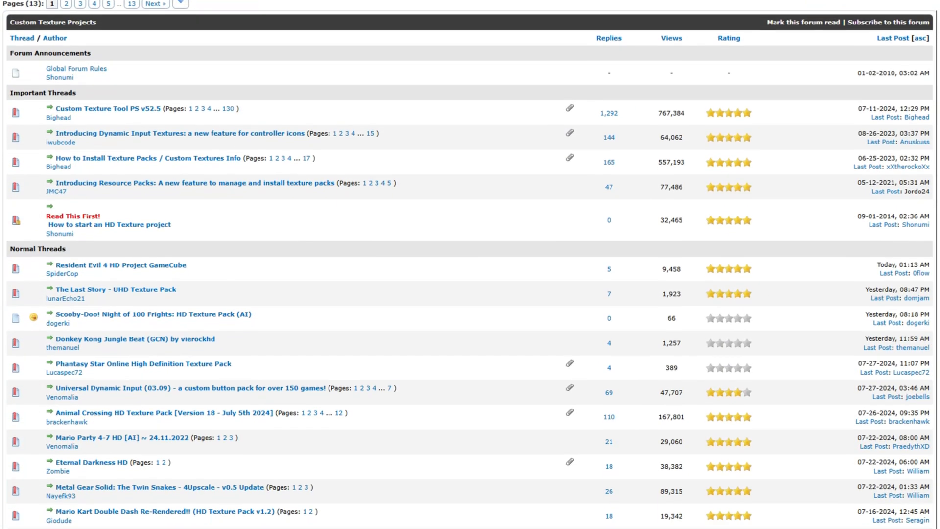
# Open the Mario Kart Double Dash Re-Rendered!! thread and scroll to its download links
pyautogui.scroll(-3)
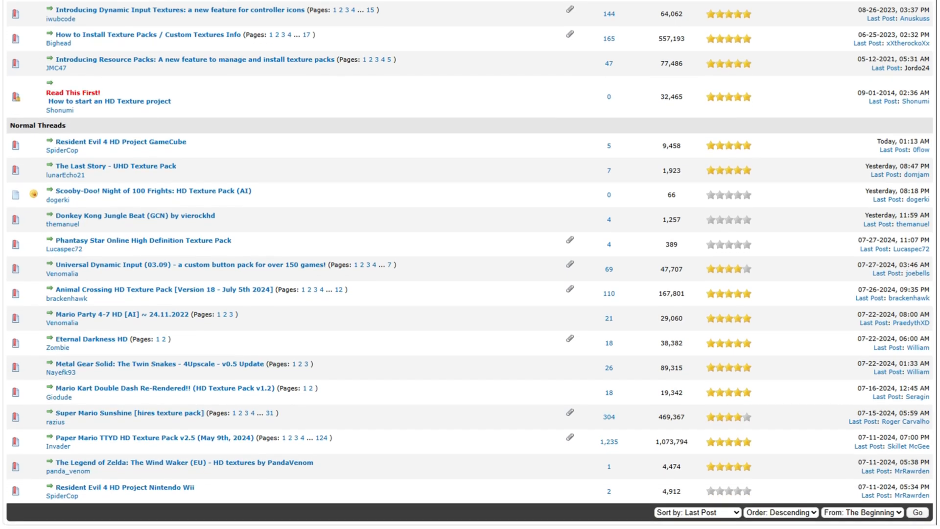
pyautogui.click(146, 388)
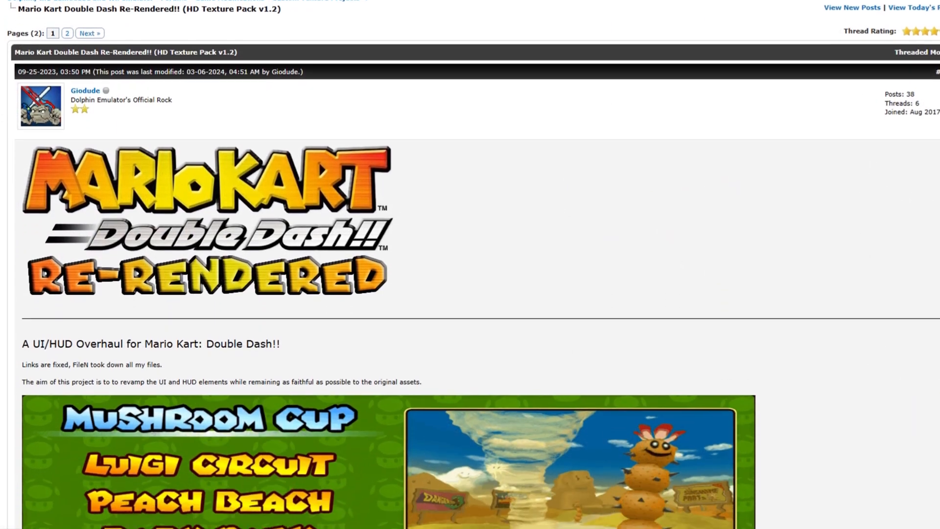
pyautogui.scroll(-3)
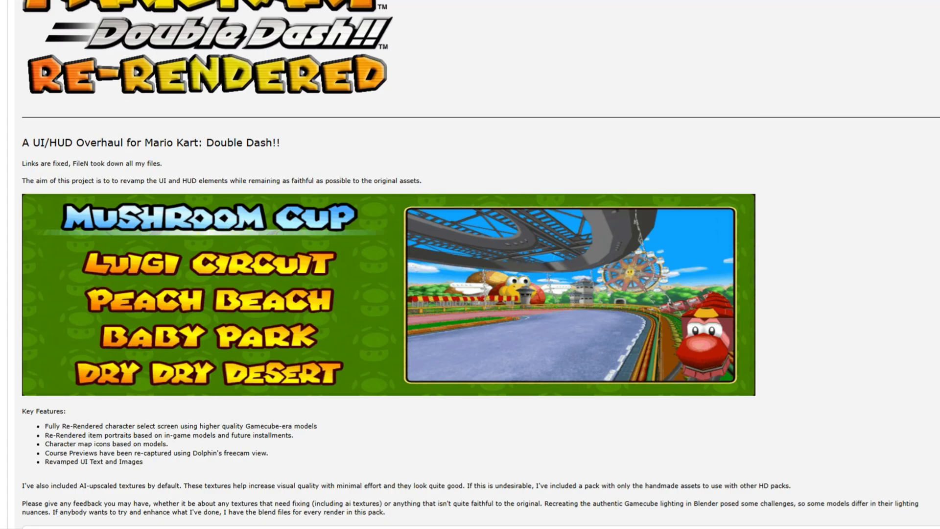
pyautogui.scroll(-3)
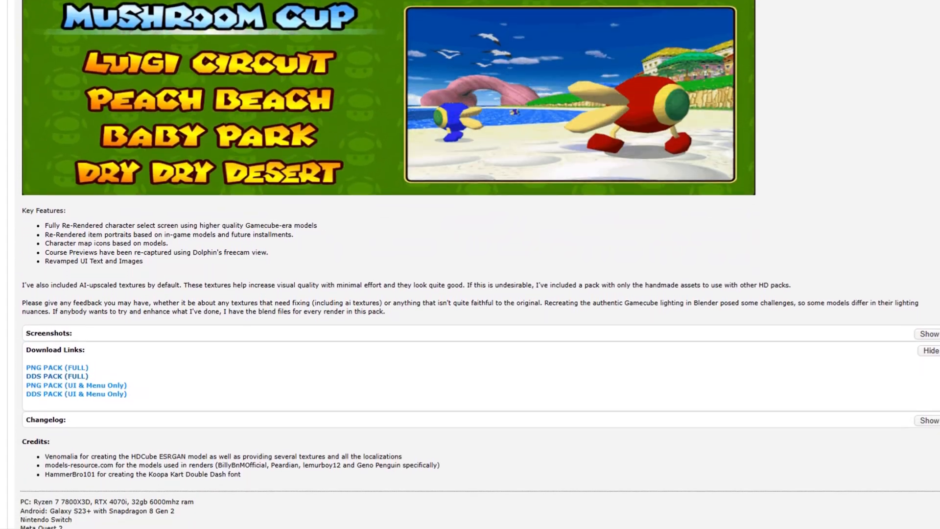
pyautogui.scroll(-3)
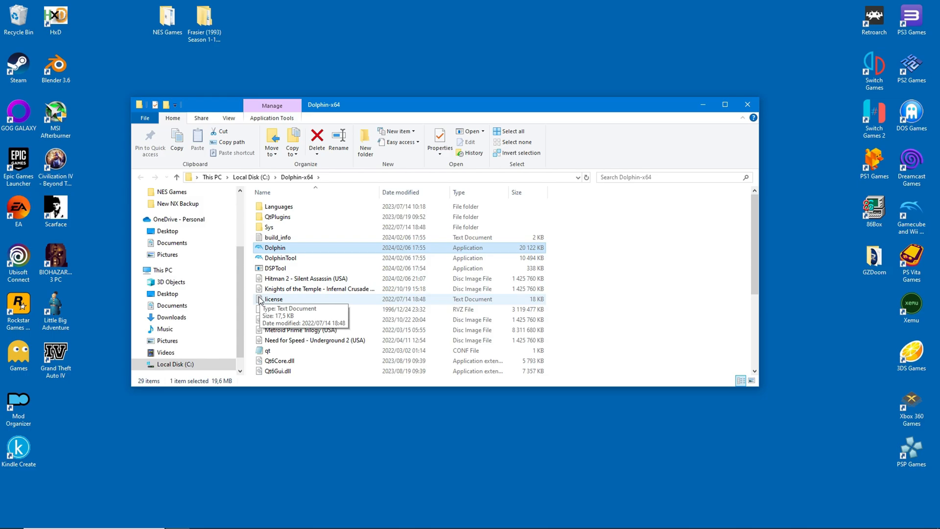
pyautogui.moveTo(287, 304)
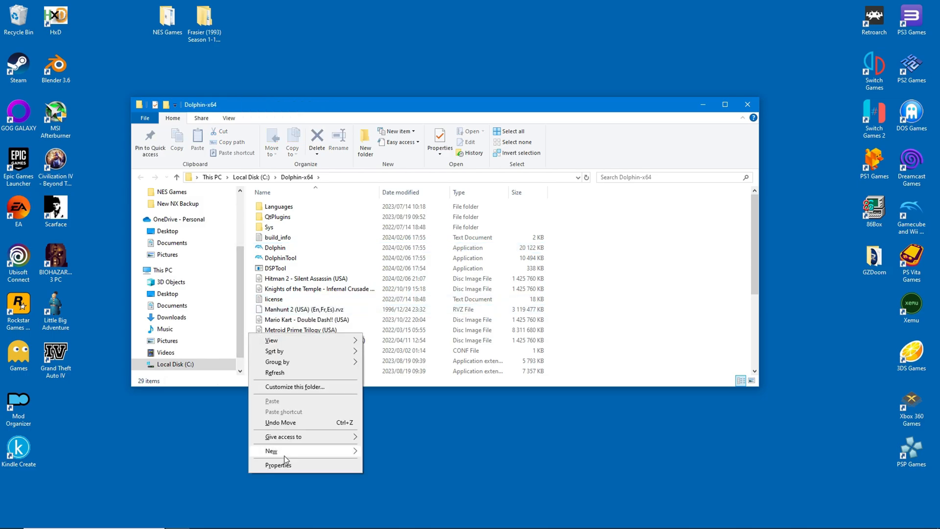
# Create a new empty text document named 'portable' in Dolphin-x64
pyautogui.click(270, 450)
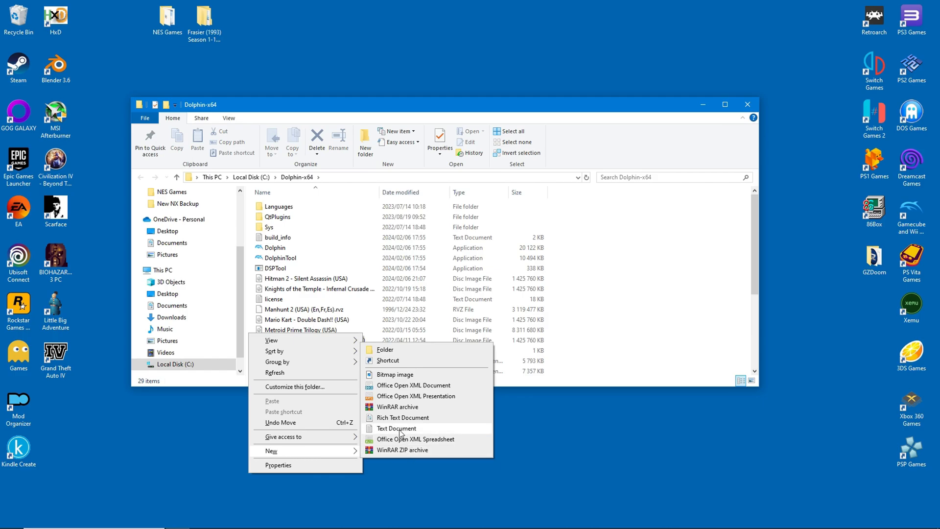
pyautogui.click(395, 428)
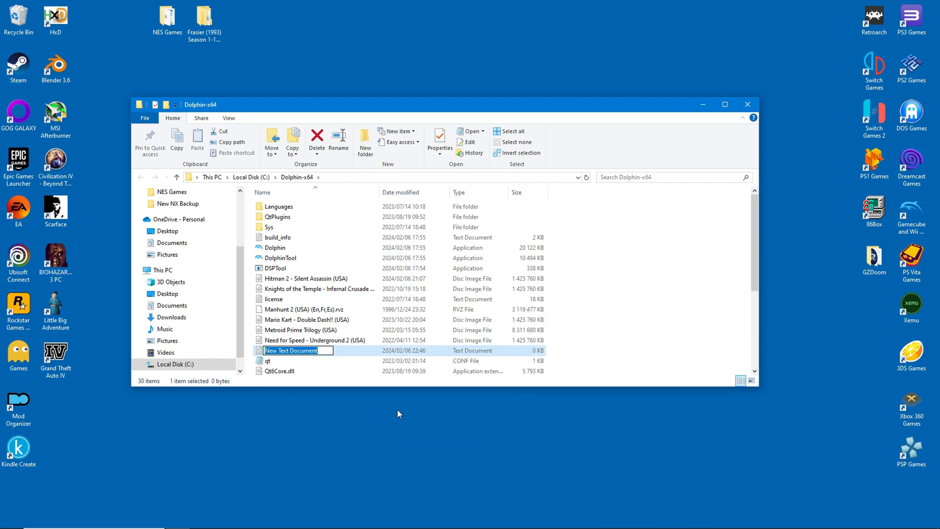
pyautogui.write('portable')
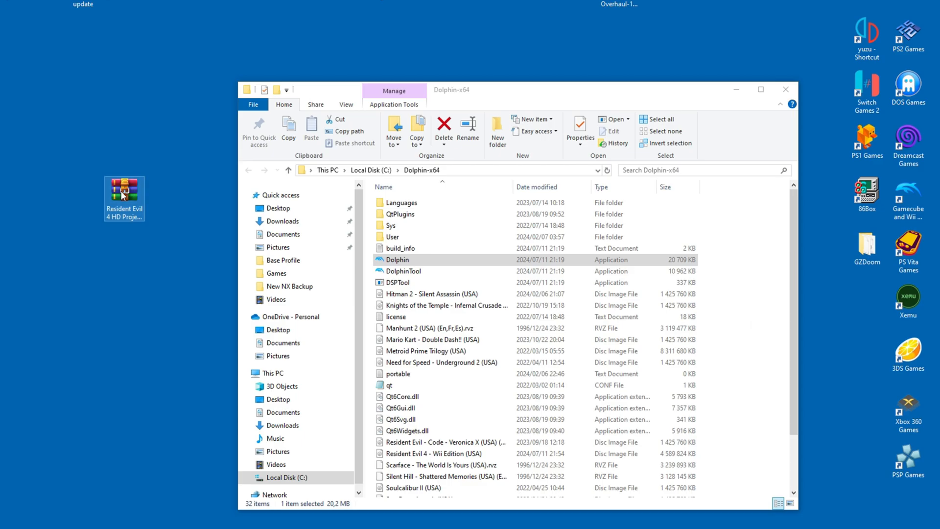
# Open the Resident Evil 4 HD archive at RB4E08 beside Dolphin's User\Load folder
pyautogui.doubleClick(124, 190)
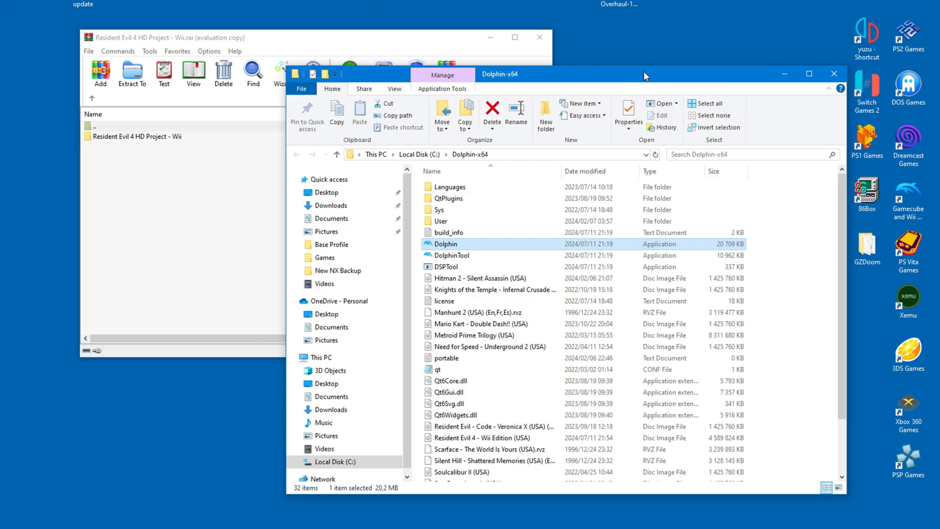
pyautogui.doubleClick(442, 221)
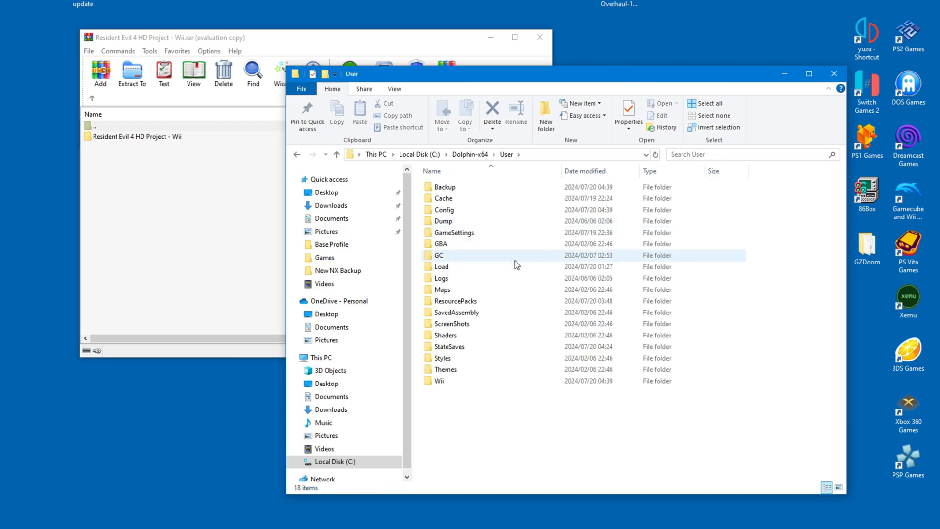
pyautogui.doubleClick(440, 267)
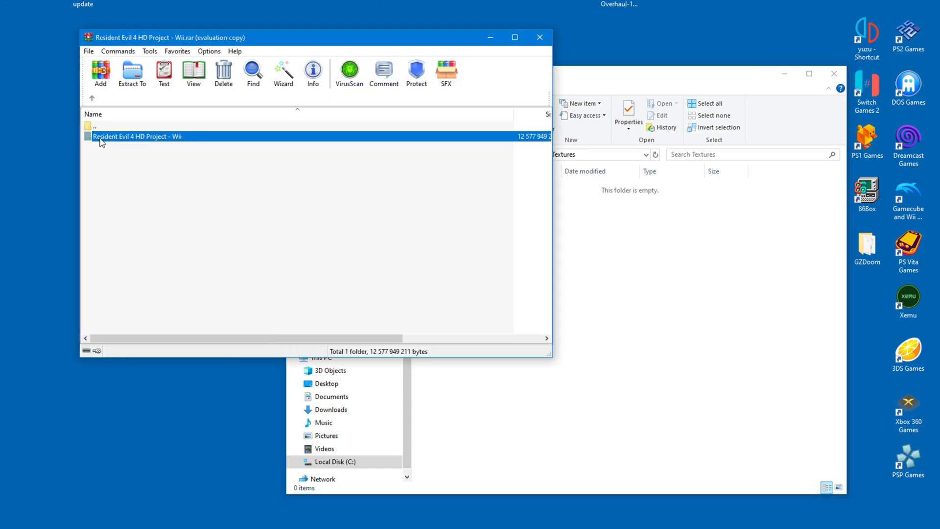
pyautogui.doubleClick(137, 136)
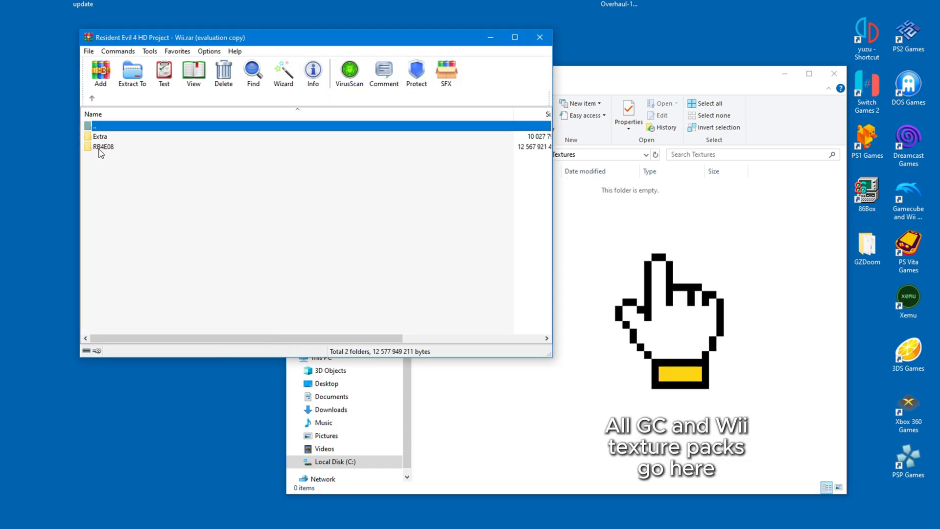
pyautogui.click(102, 147)
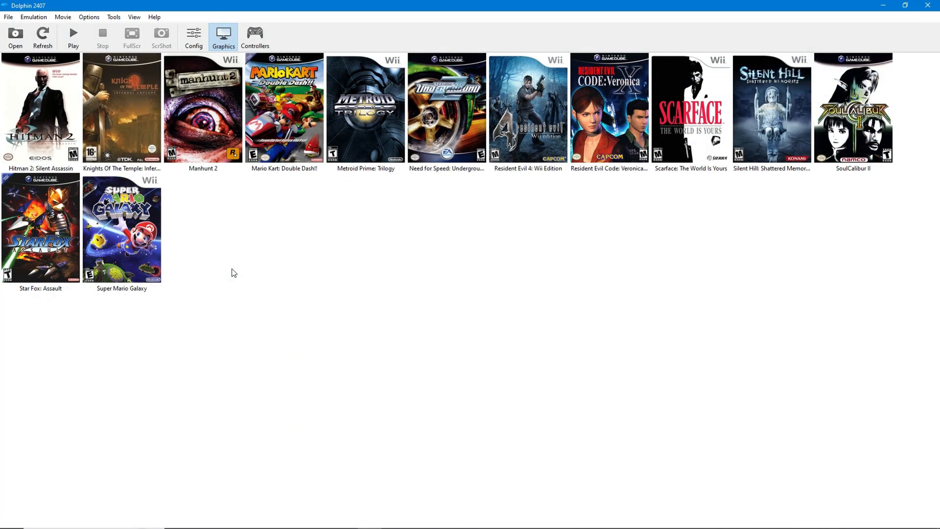
# Open Dolphin's Graphics settings and switch to the Advanced options
pyautogui.click(223, 36)
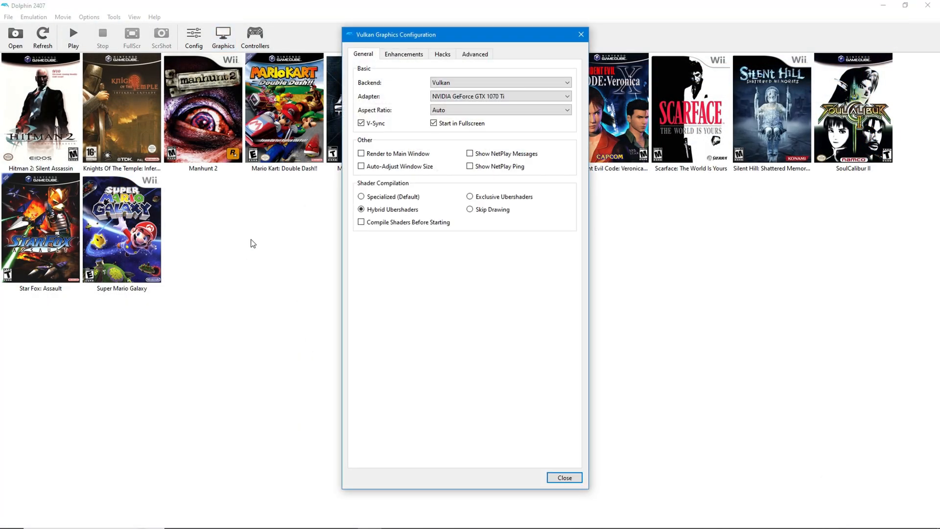
pyautogui.click(474, 54)
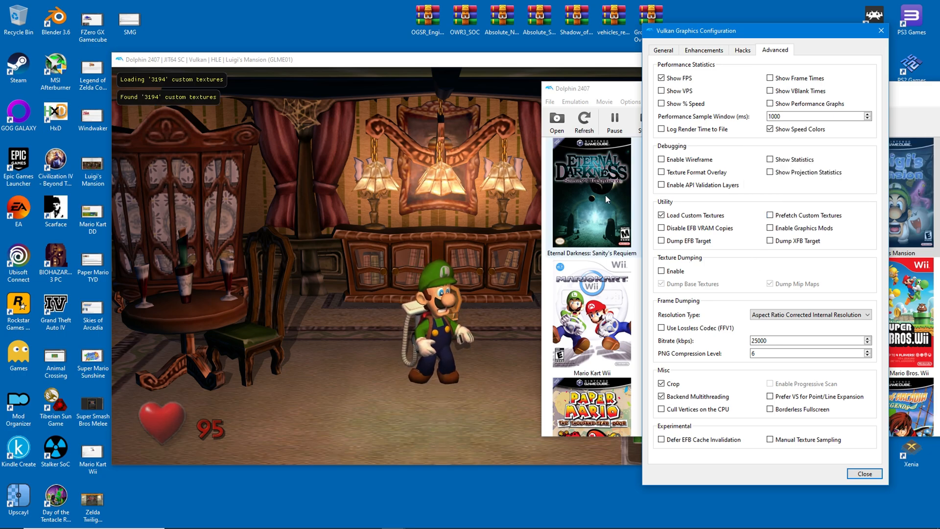
# Uncheck Load Custom Textures under Utility in the Advanced graphics tab
pyautogui.click(661, 215)
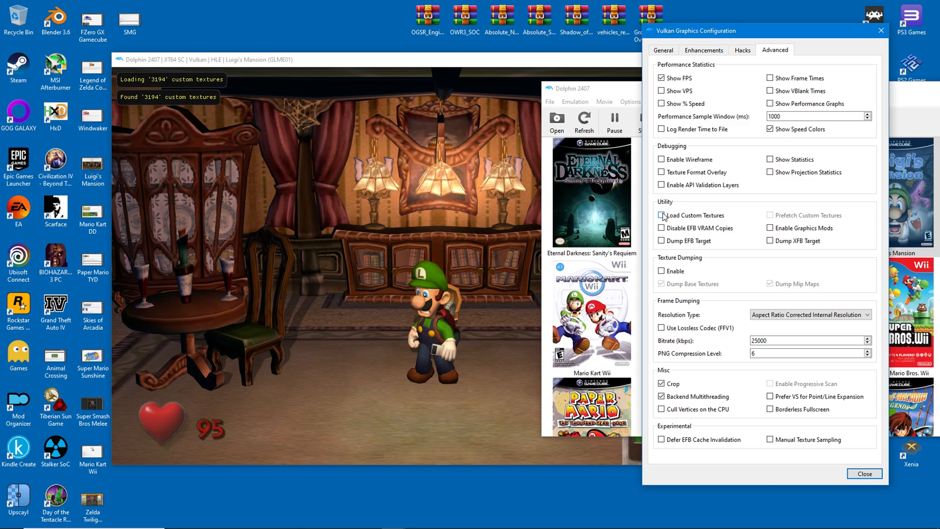